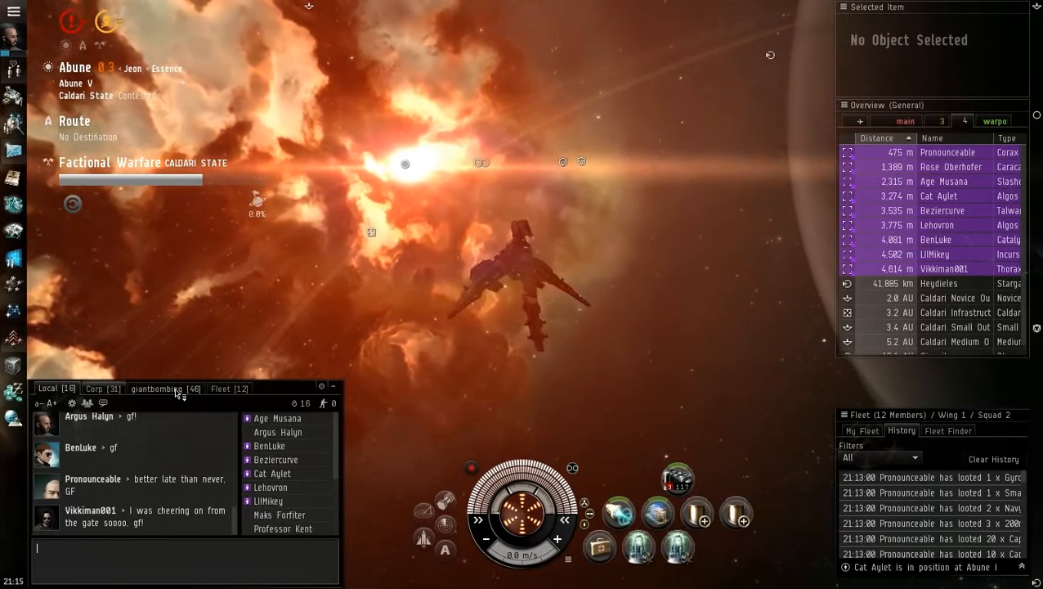
Switch to the Fleet channel and open the linked Thrasher kill report.
left_click(229, 387)
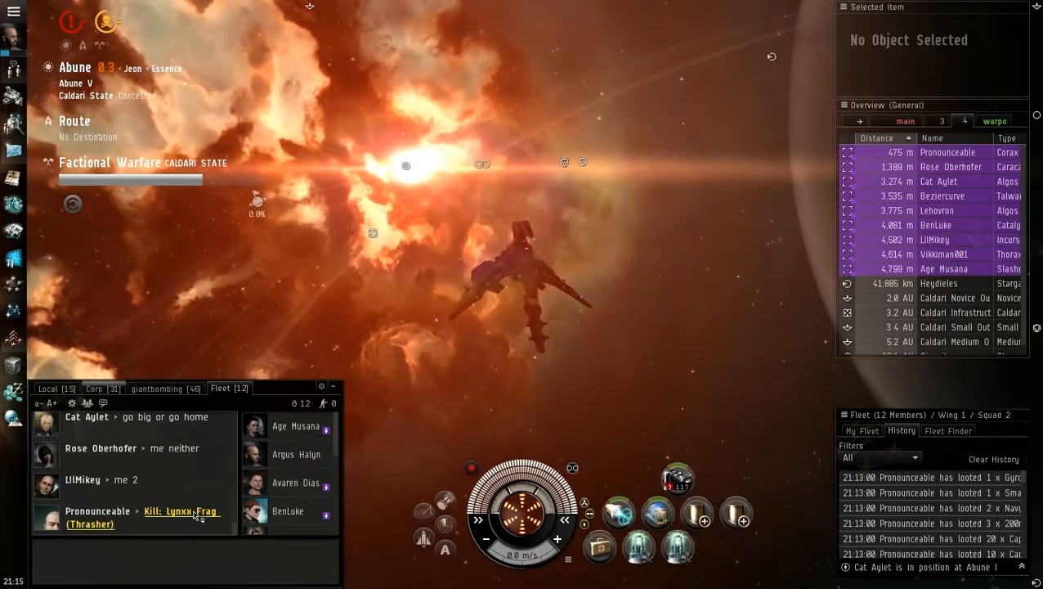
left_click(180, 510)
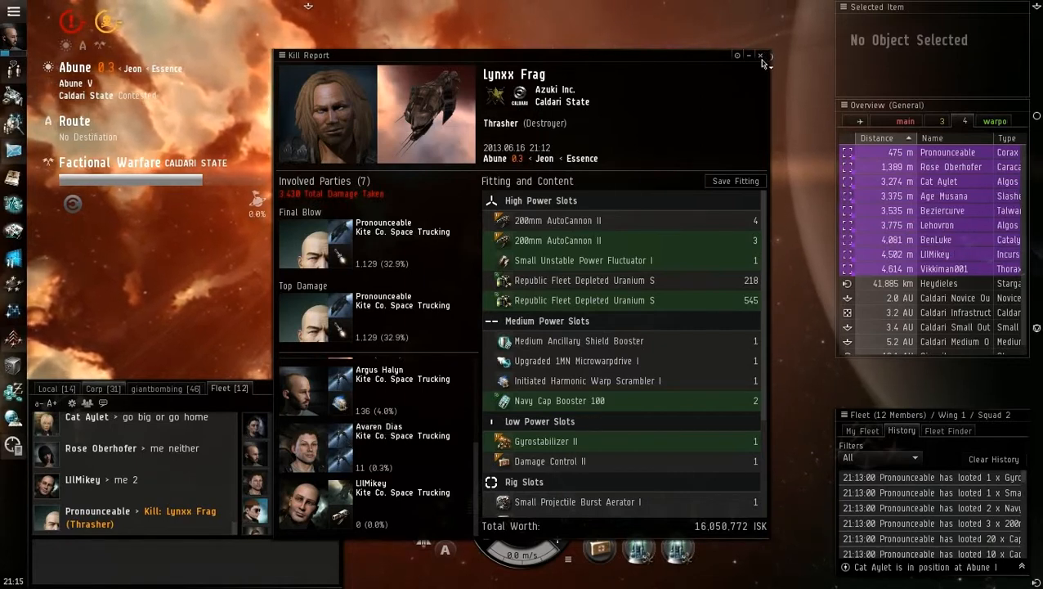
left_click(760, 56)
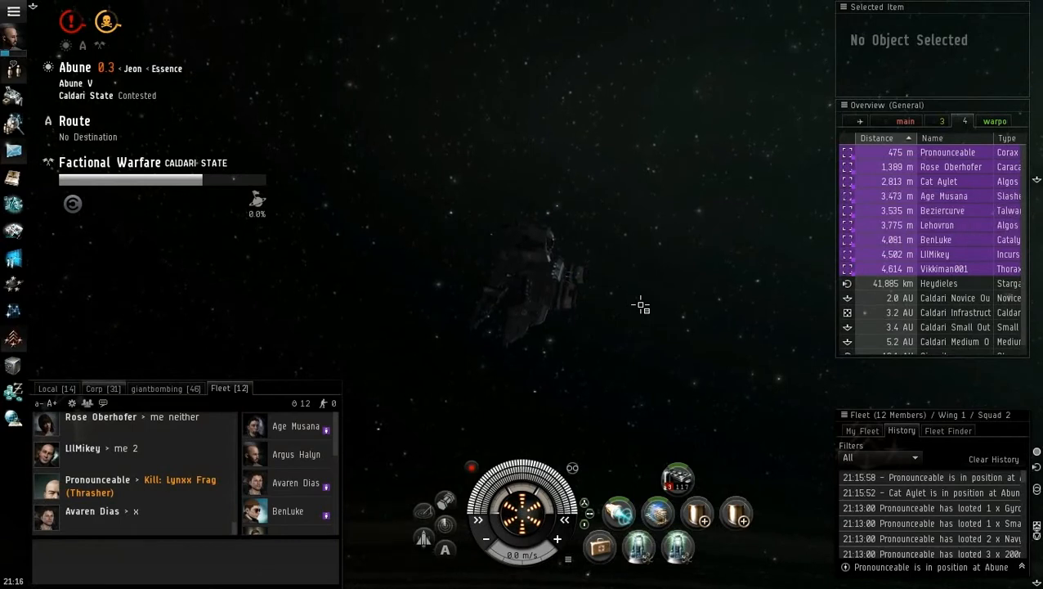
mouse_move(657, 513)
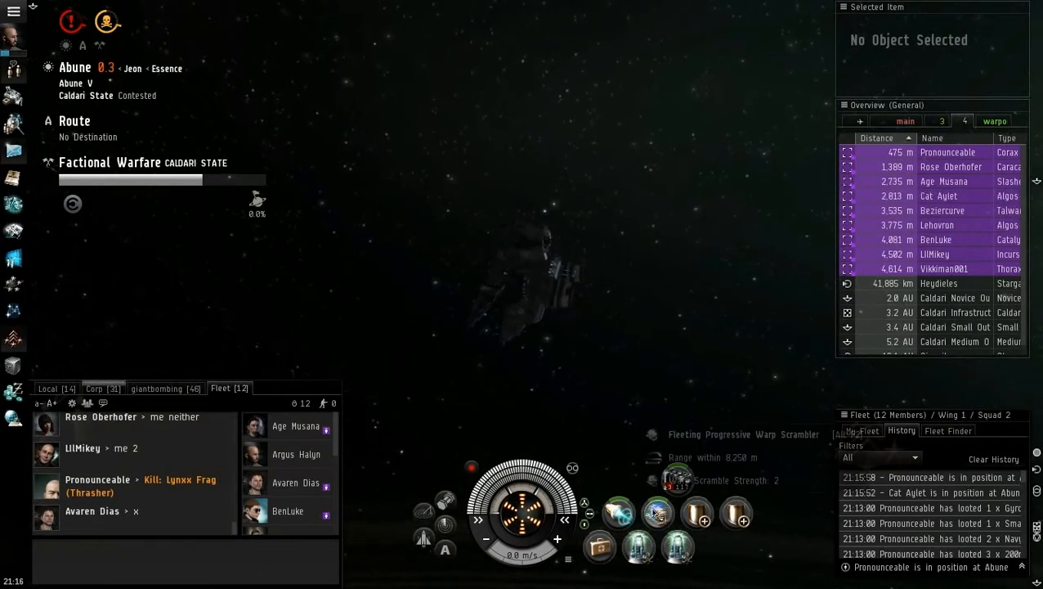
mouse_move(658, 514)
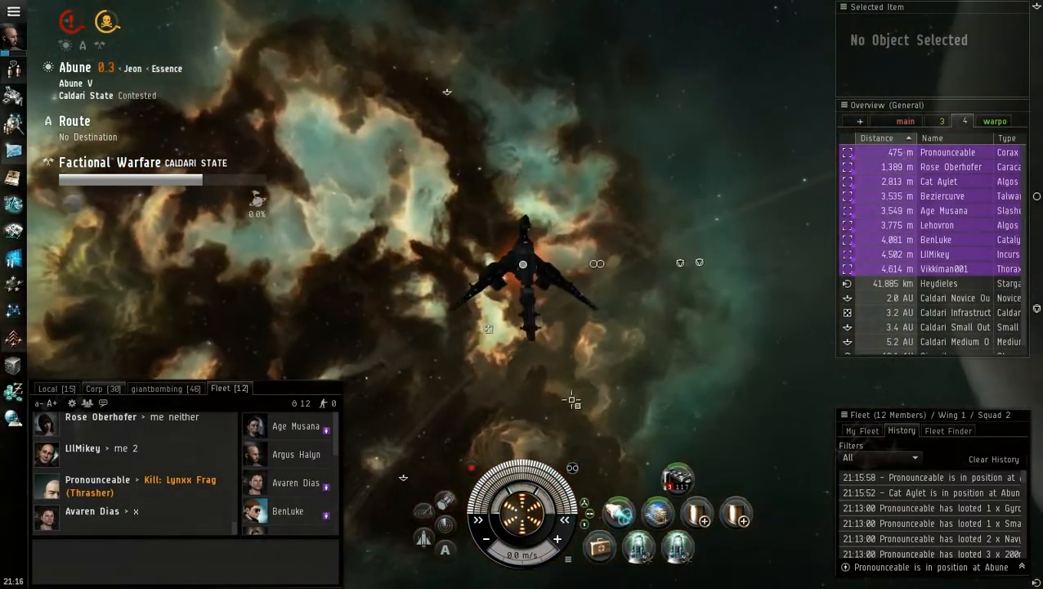
Reload the guns with Antimatter Charge S from the weapon module's menu.
right_click(678, 478)
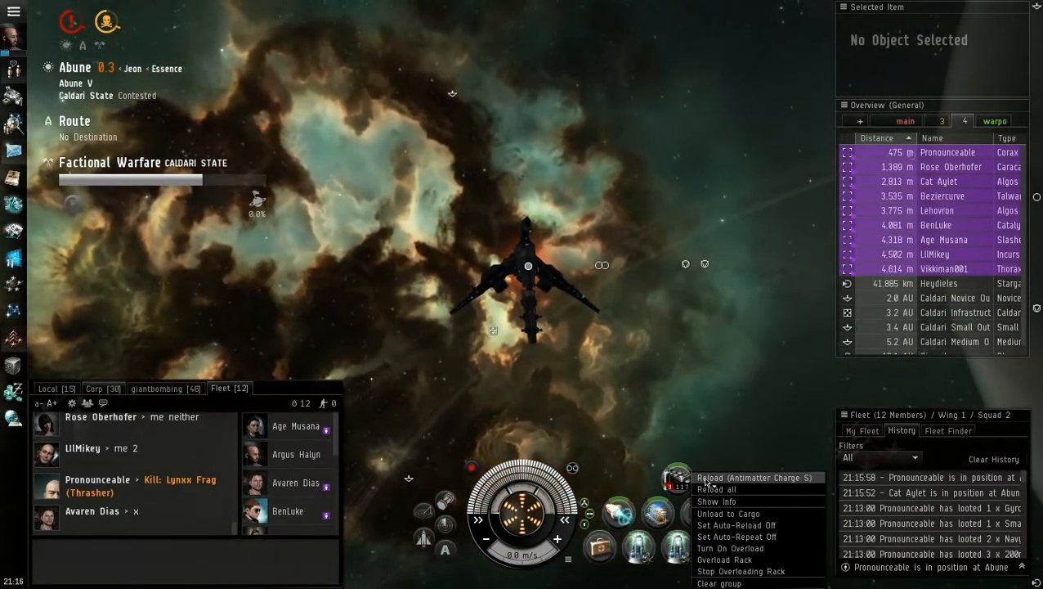
left_click(755, 477)
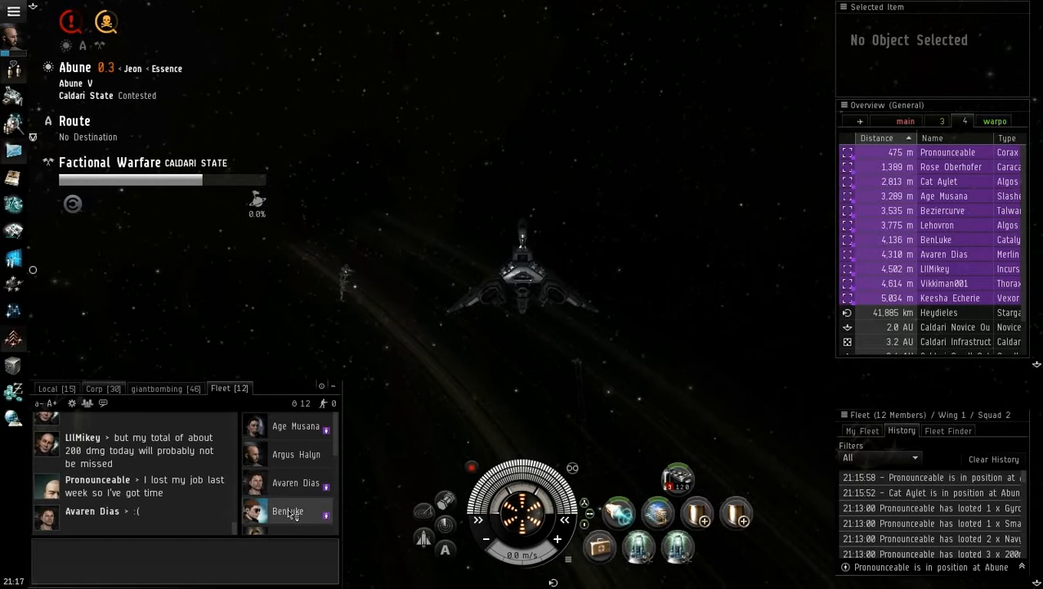
Send "aw sorry nma" to the fleet chat.
type("Aw")
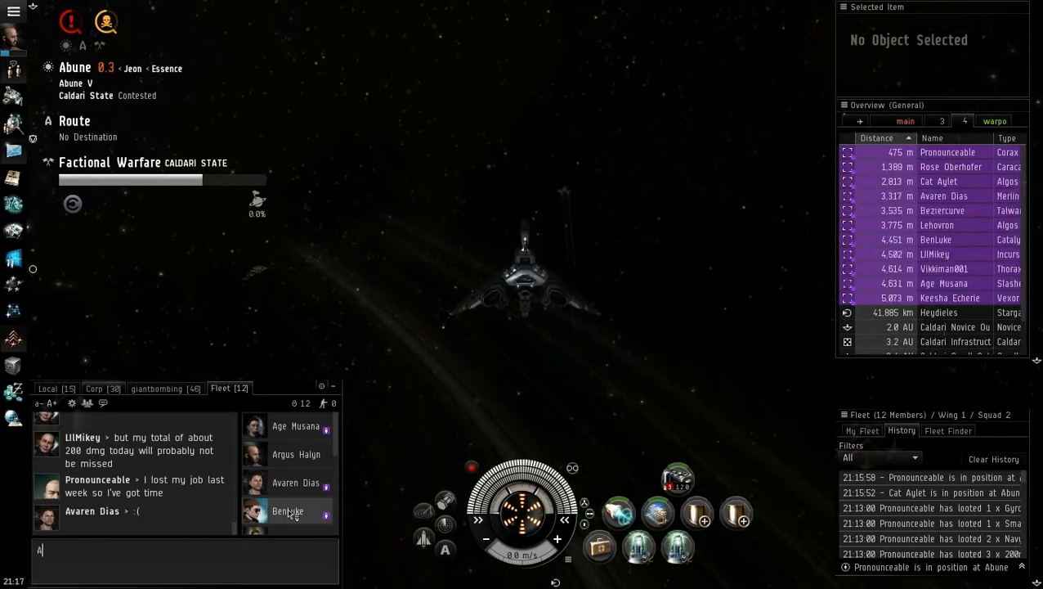
type("w")
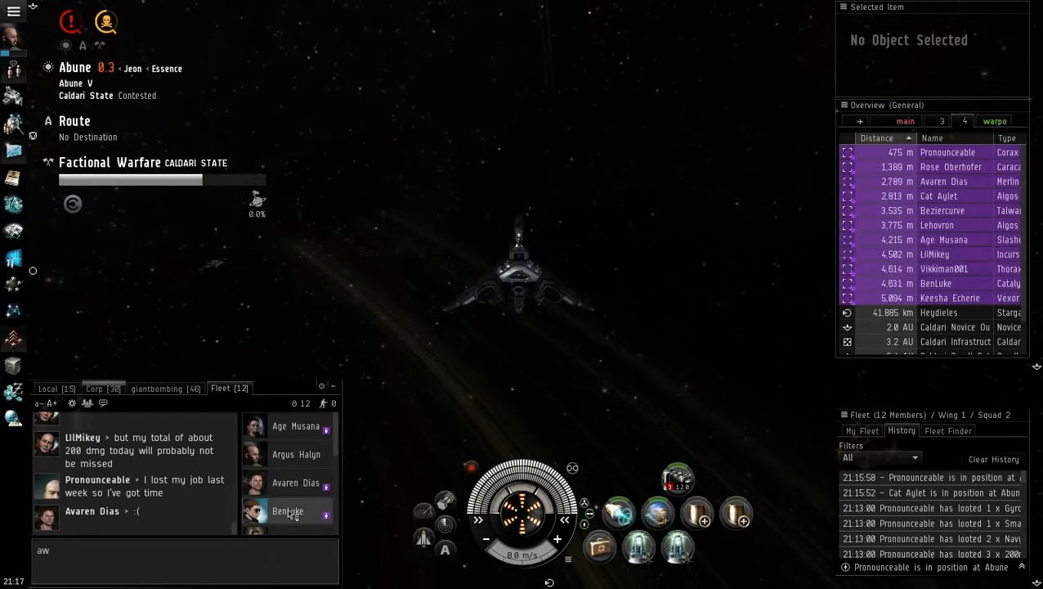
type("sorry nma")
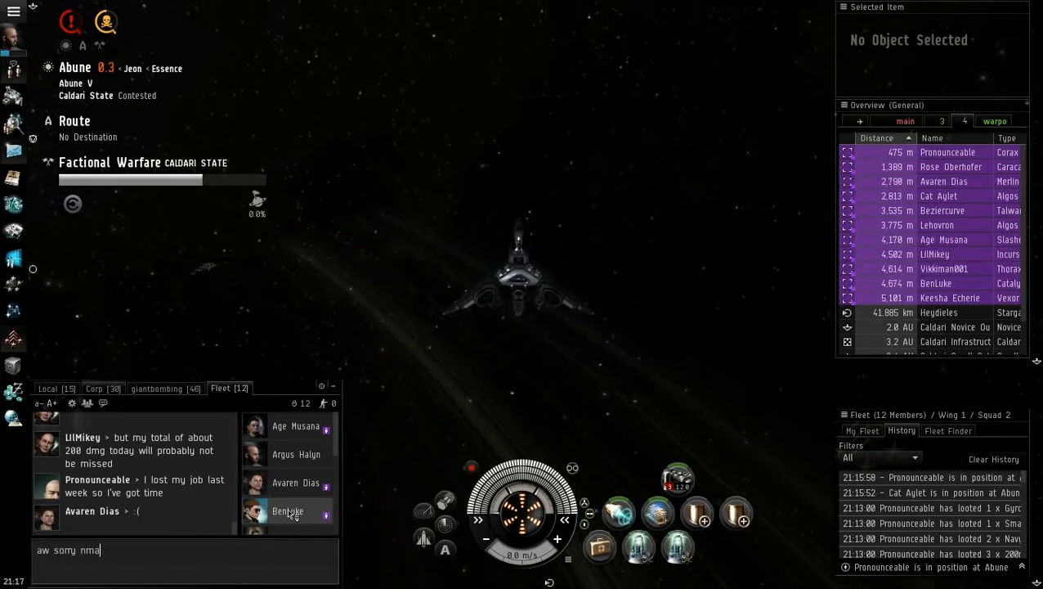
key("Return")
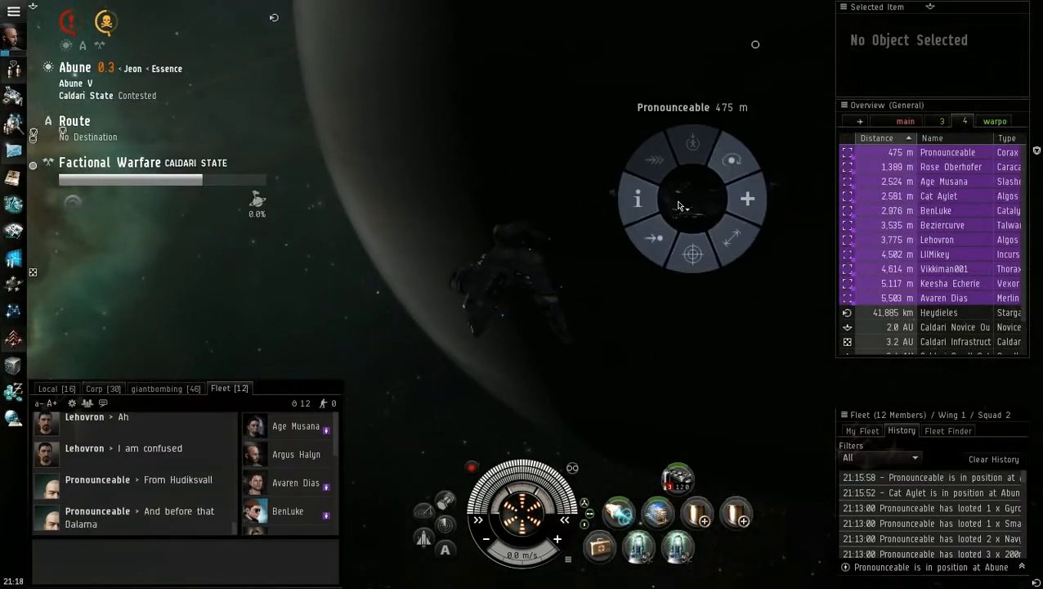
right_click(693, 199)
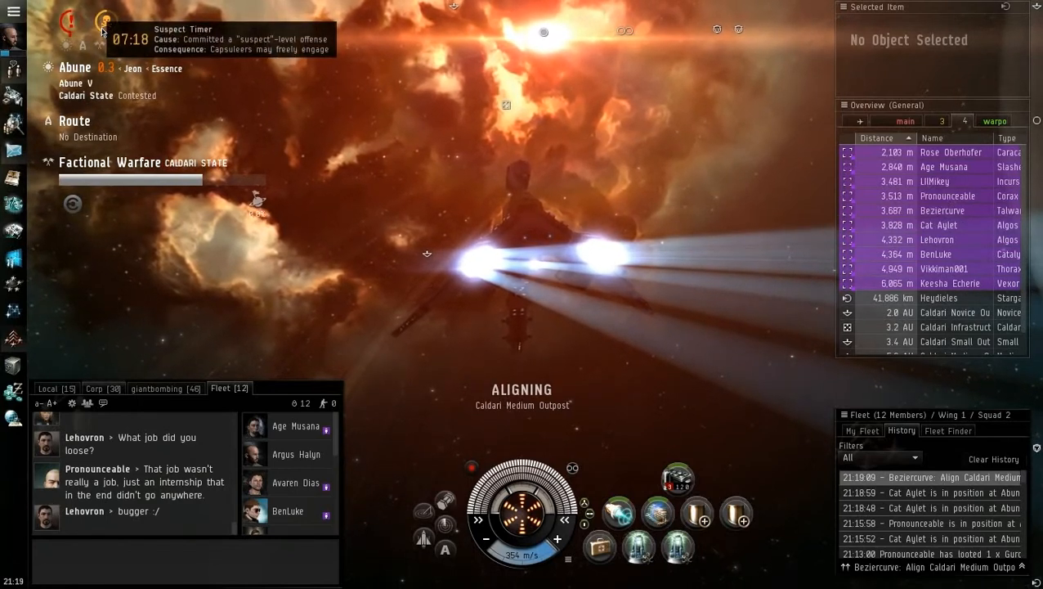
mouse_move(98, 25)
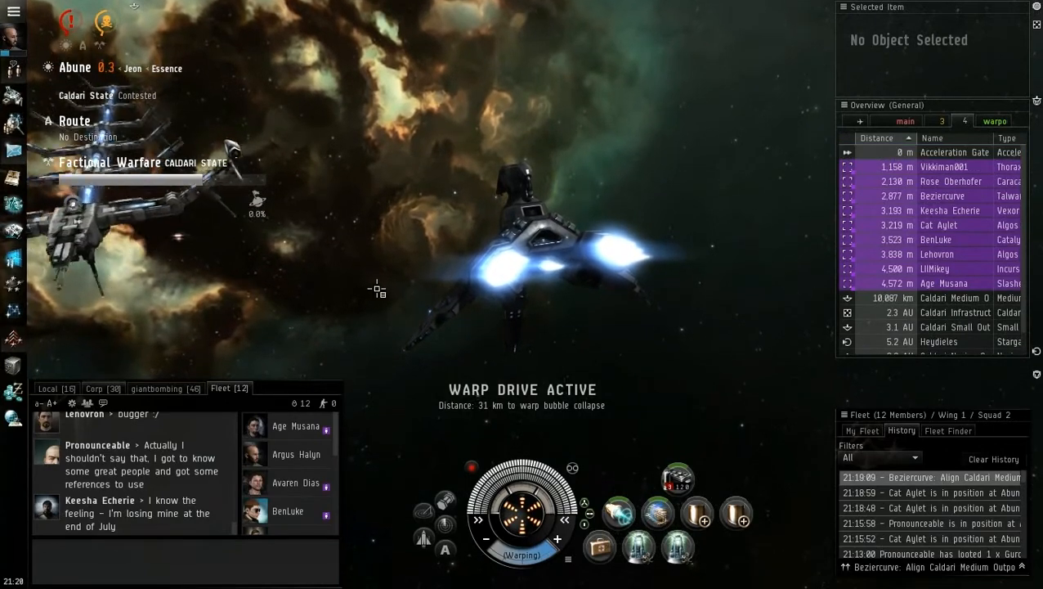
Bring up the action menu for the Acceleration Gate after arriving from warp.
right_click(376, 368)
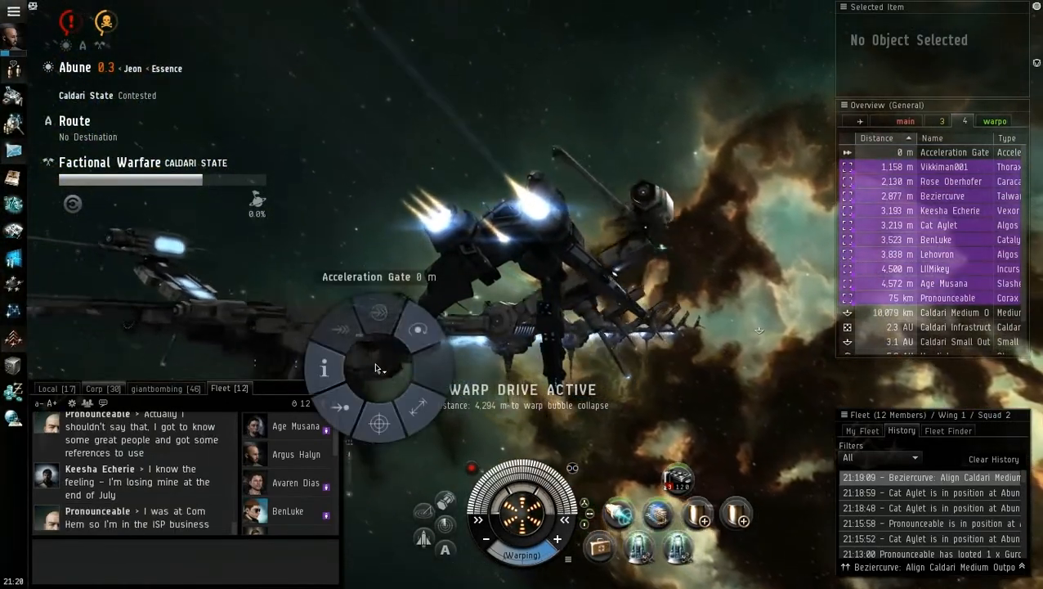